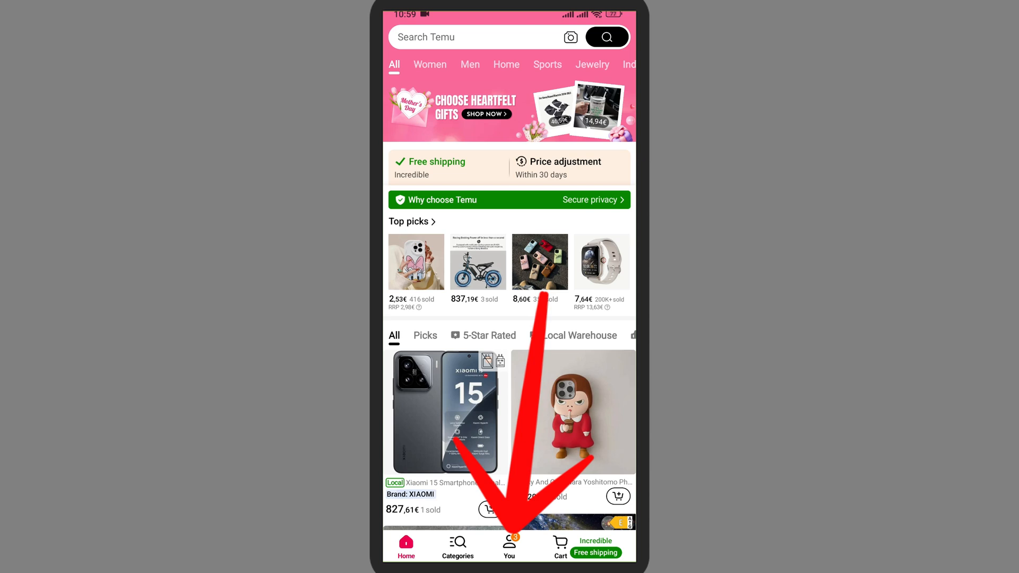
Open Your orders from the You account tab to see the empty order list
left_click(509, 545)
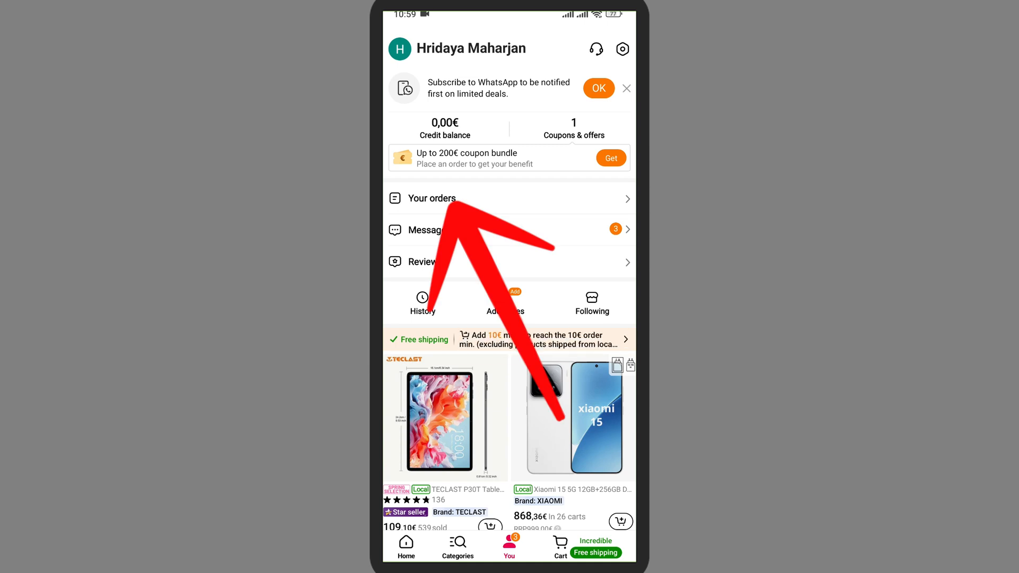
left_click(431, 198)
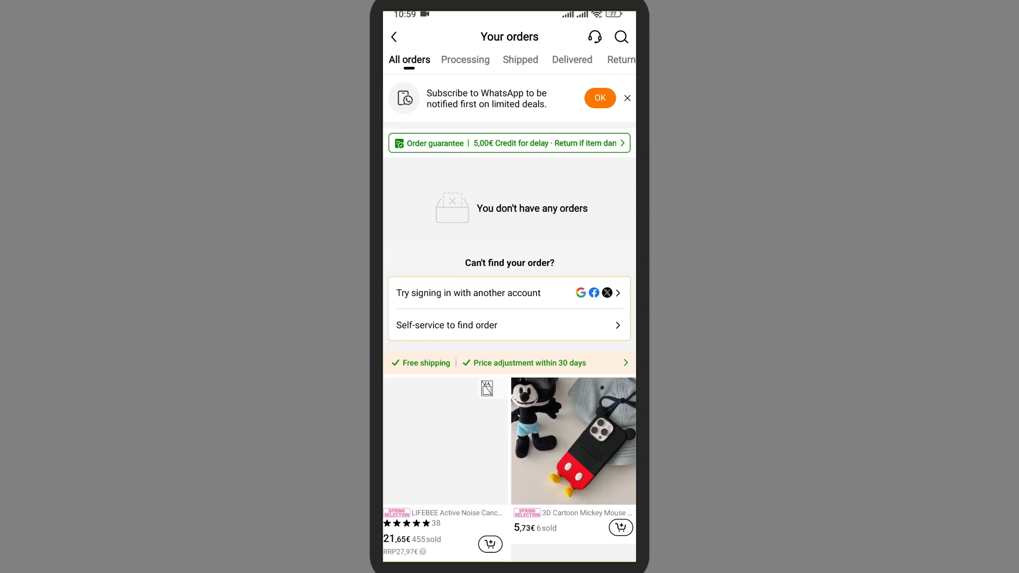